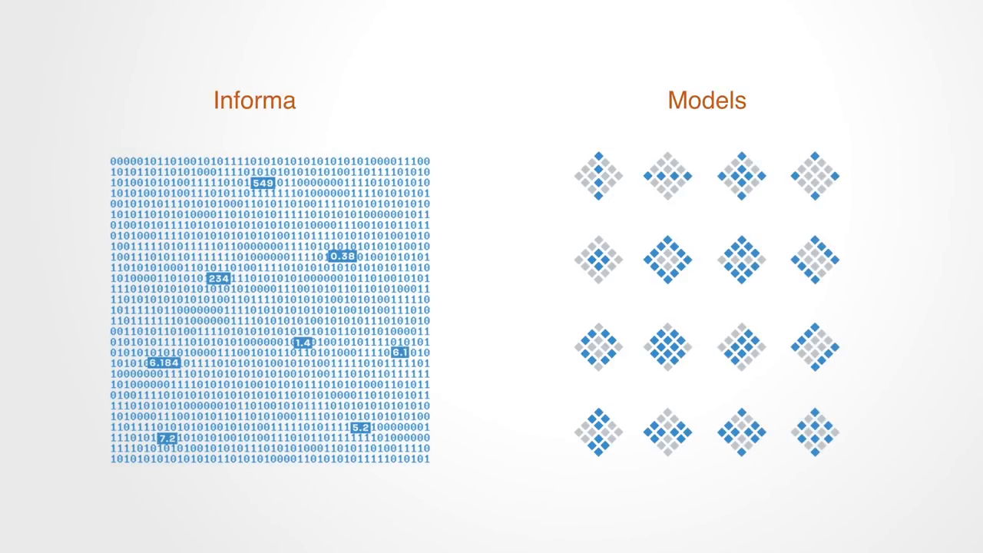
pyautogui.write('tion')
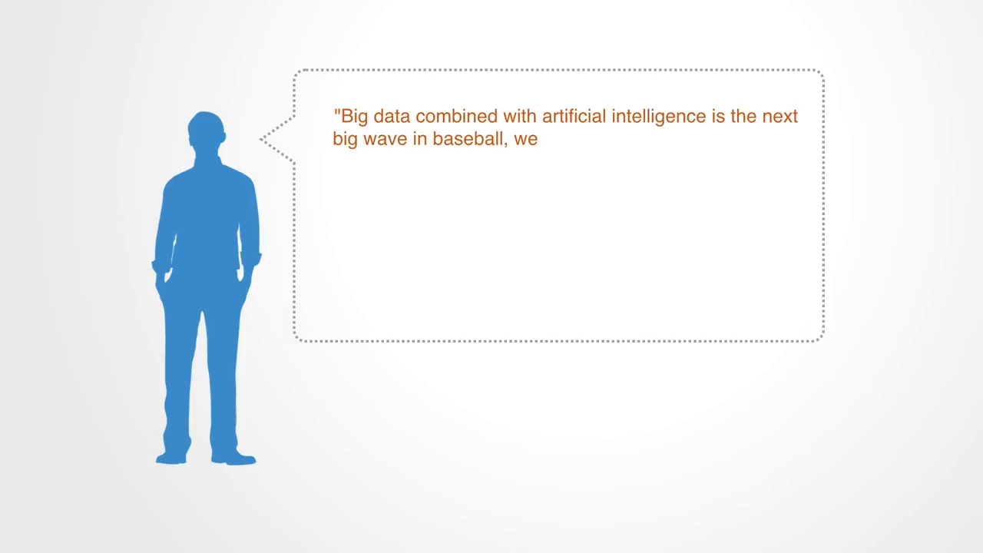
pyautogui.write('are making a big investment in this area, I')
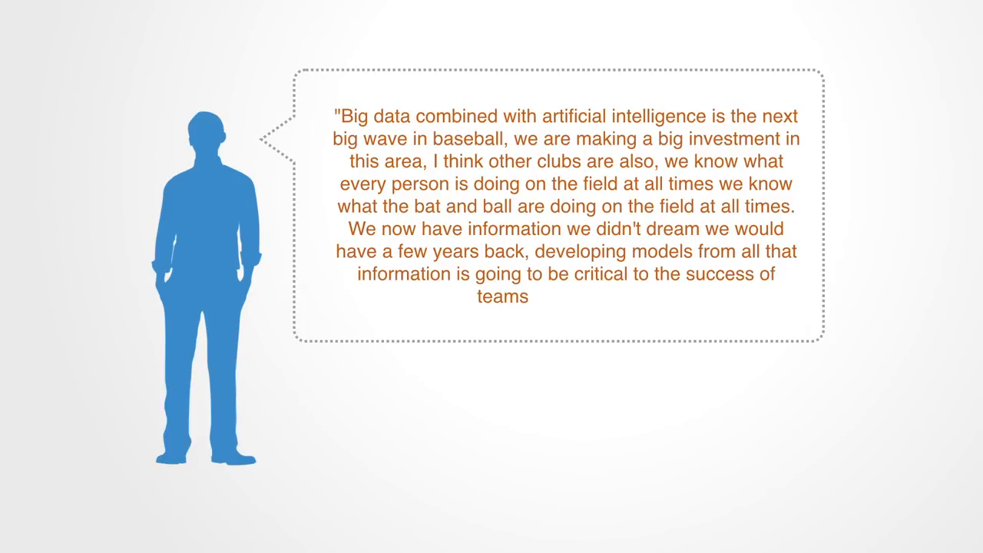
pyautogui.write('go')
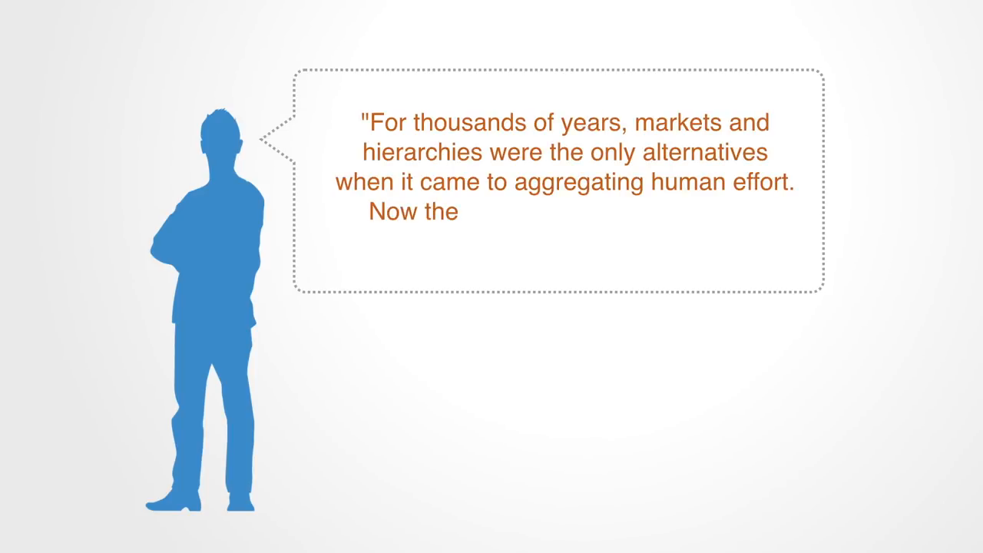
pyautogui.write("re's a third option: real-time, distribute")
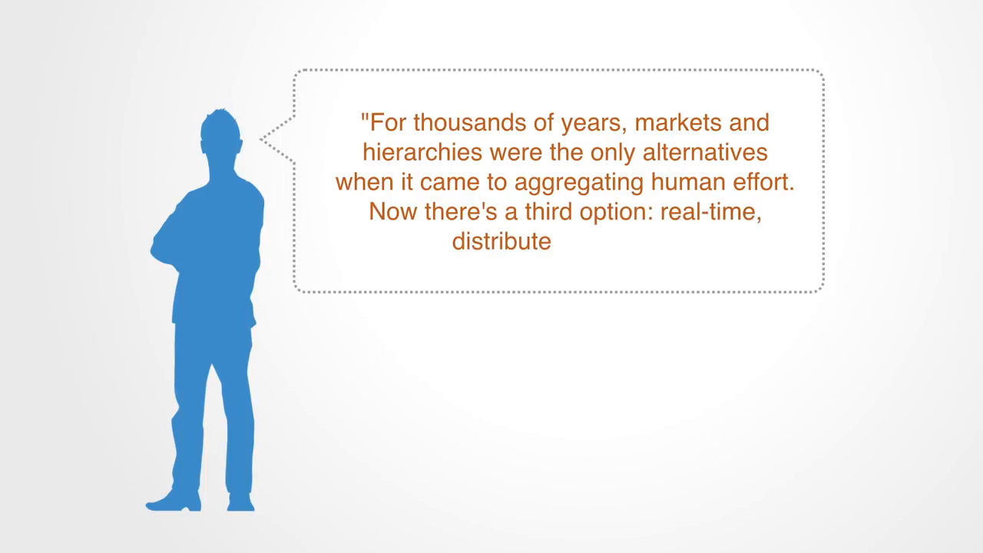